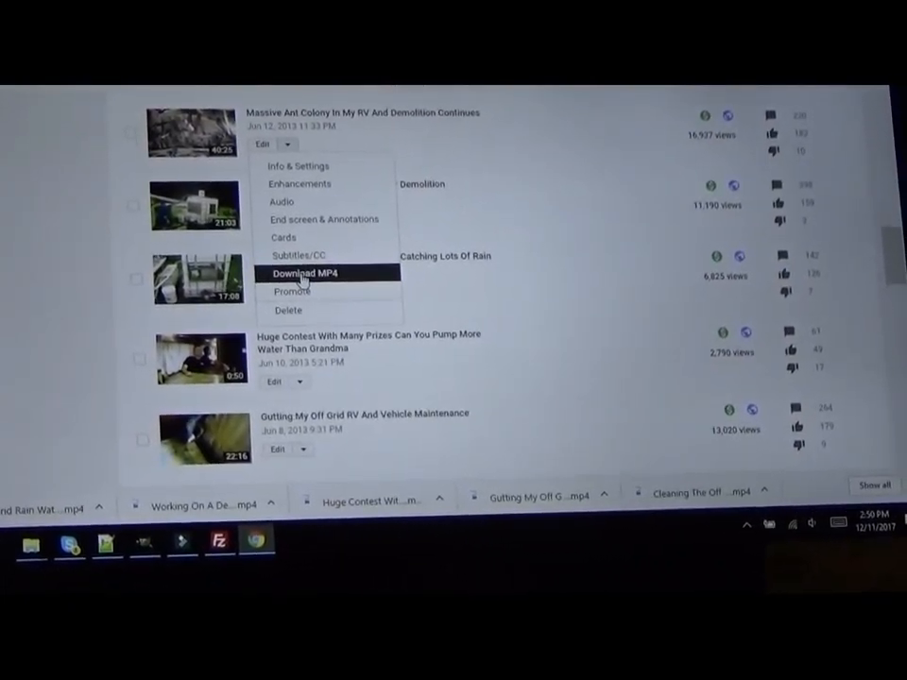
Step: Download 'Massive Ant Colony In My RV And Demolition Continues' as an MP4 file
left_click(304, 272)
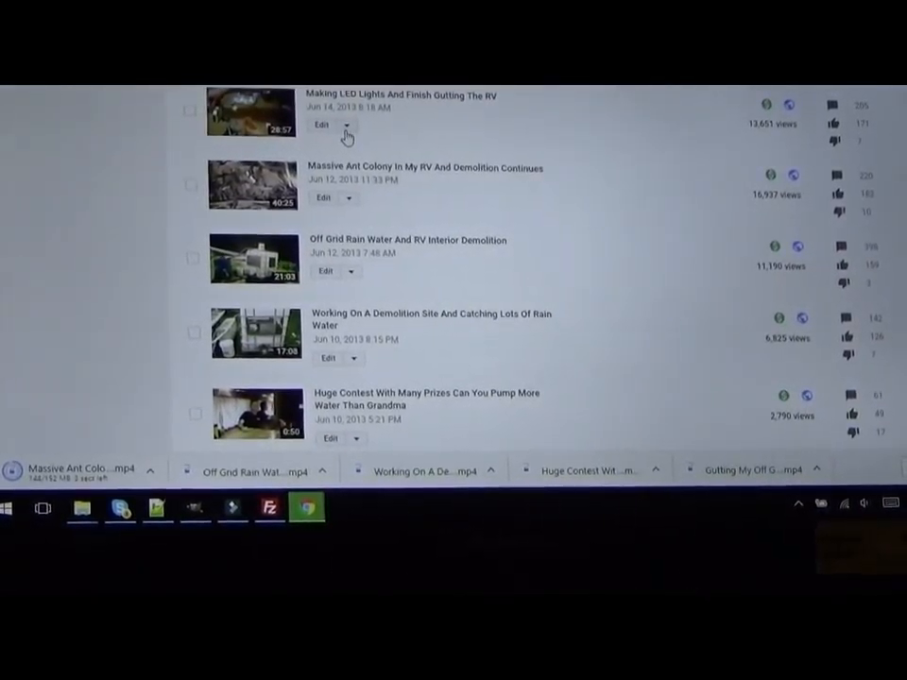
Step: Download 'Making LED Lights And Finish Gutting The RV' as an MP4 file
left_click(355, 126)
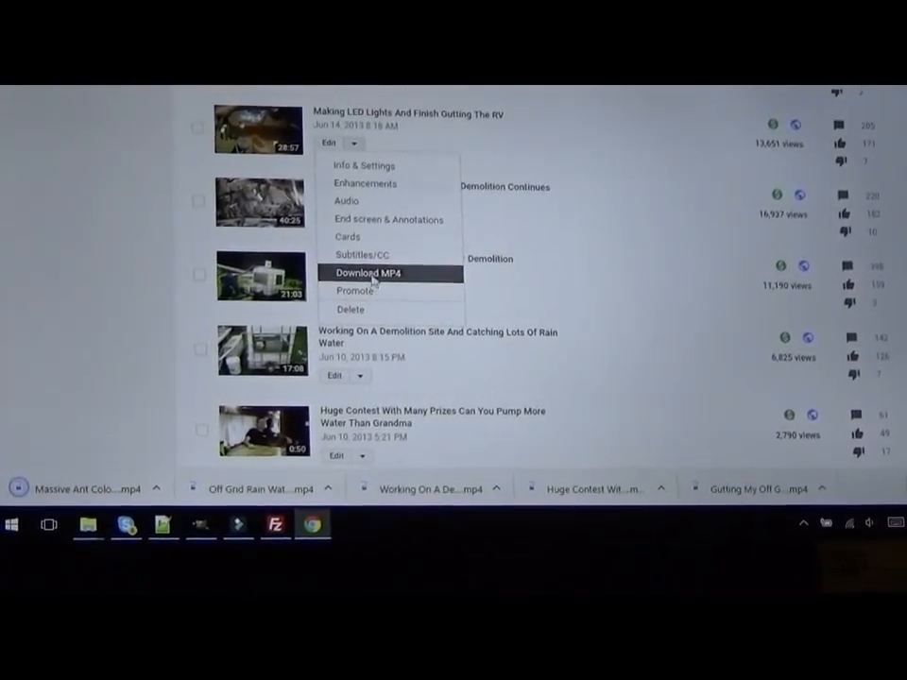
left_click(374, 274)
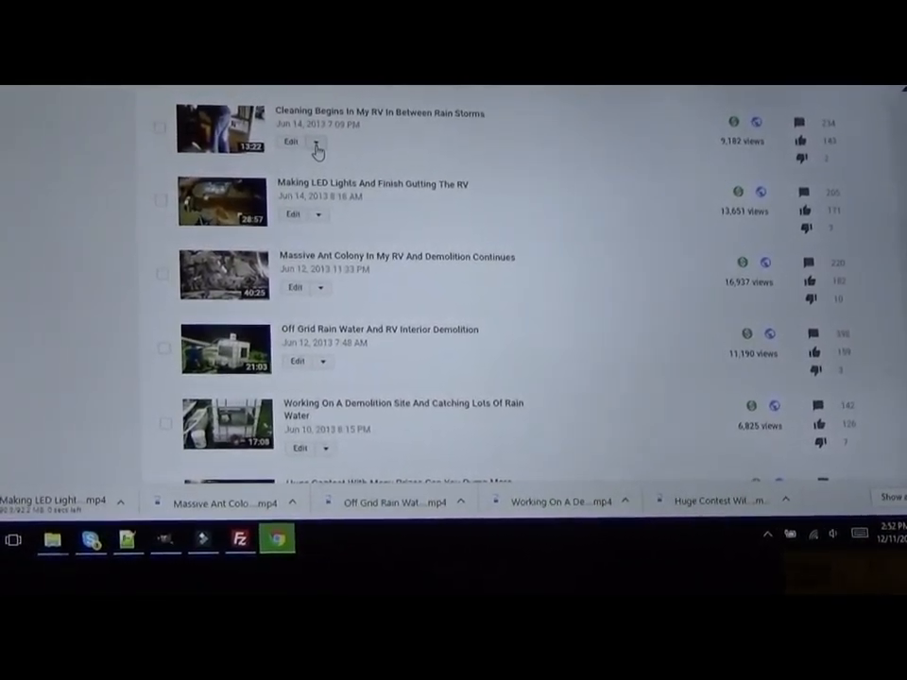
Step: Download 'Cleaning Begins In My RV' and 'Cleaning The RV And Raising My Potato Beds' as MP4 files
left_click(317, 143)
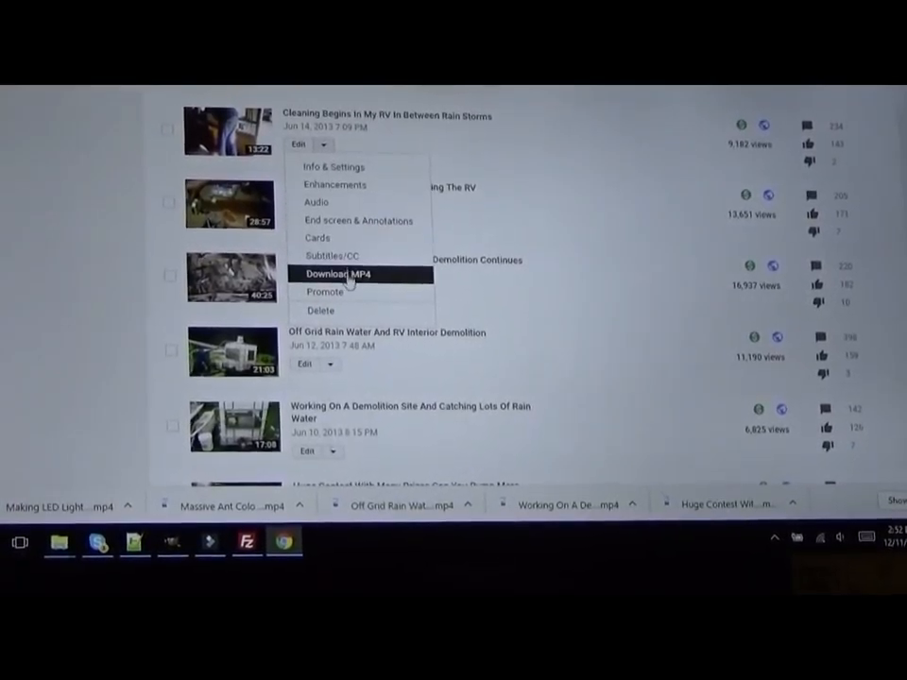
left_click(336, 272)
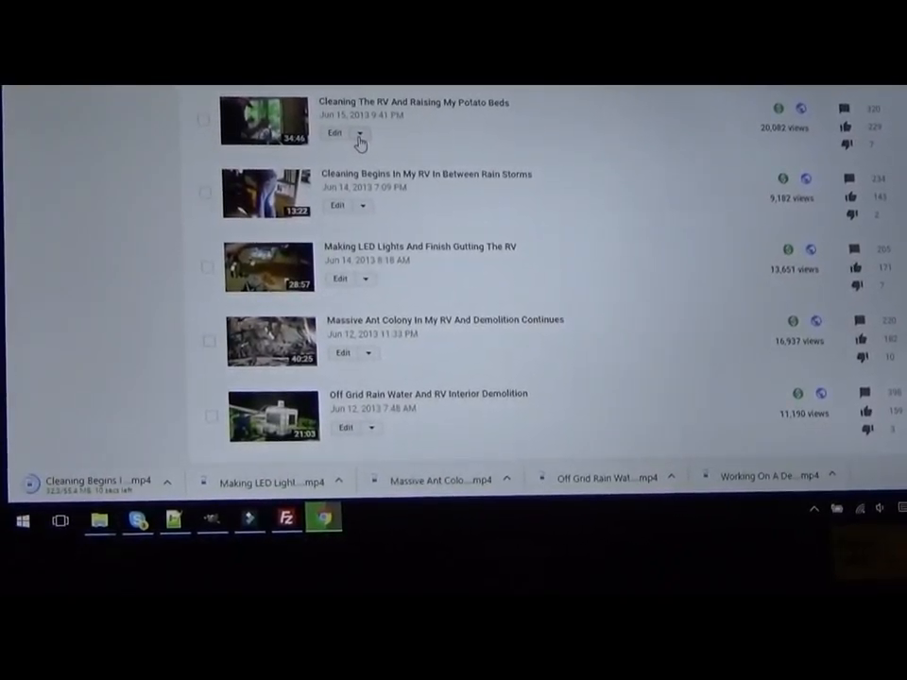
left_click(358, 133)
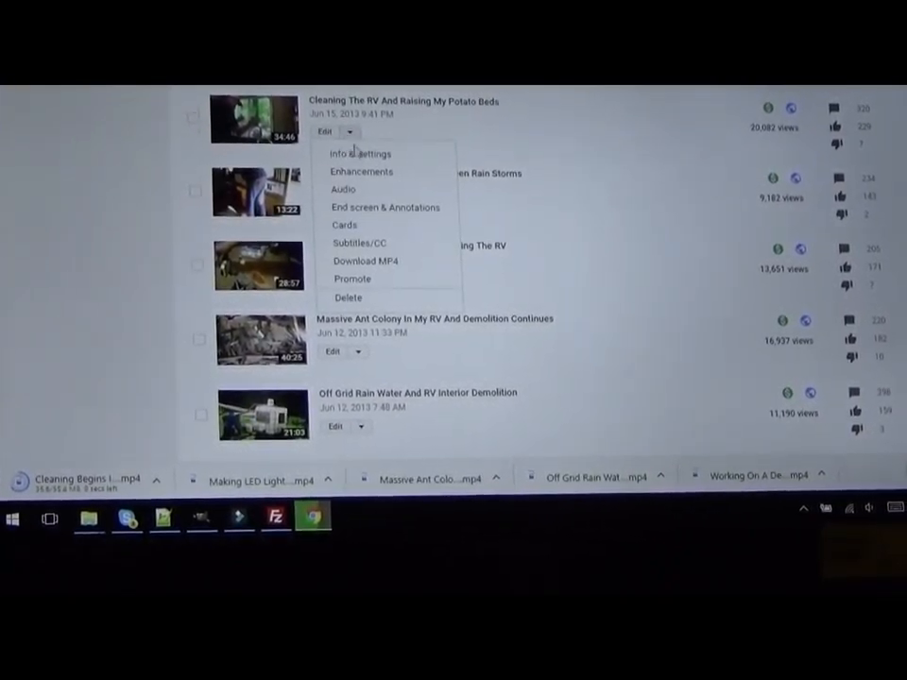
mouse_move(381, 261)
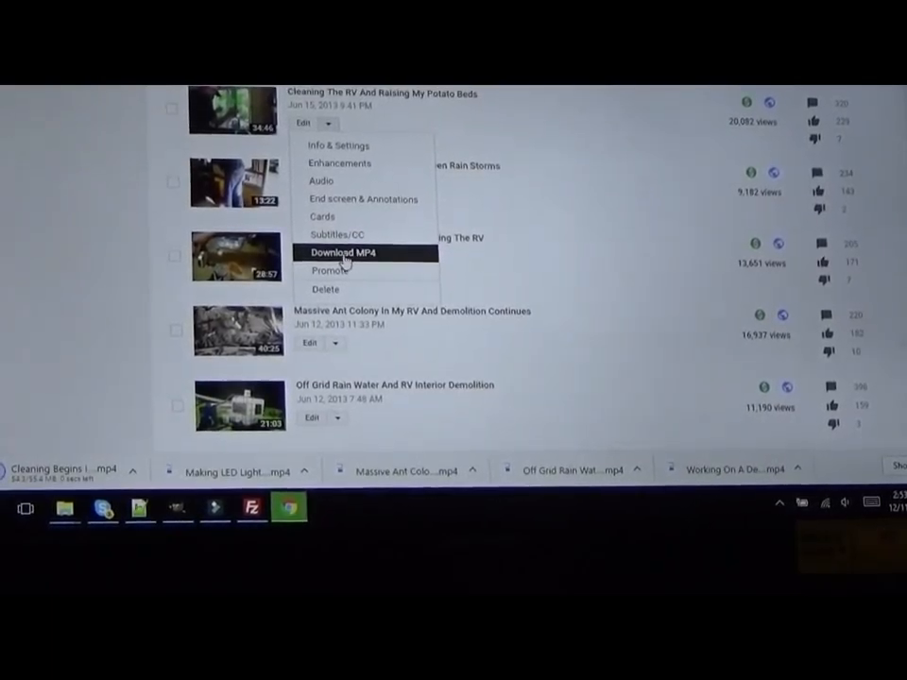
left_click(344, 253)
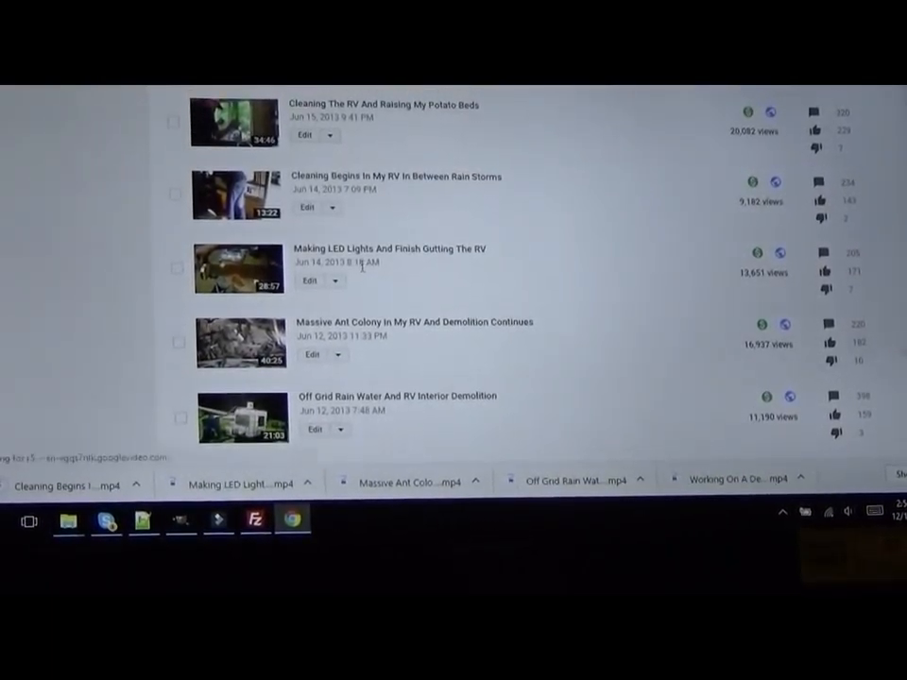